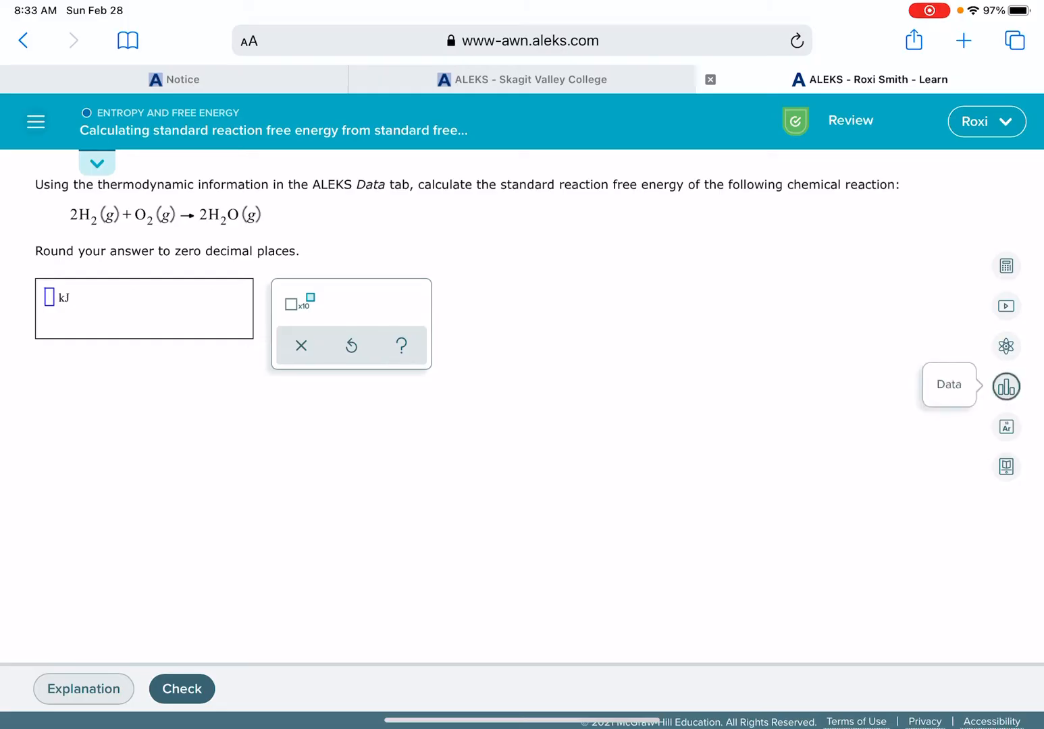
Step: Open the Data panel showing standard ΔH°f, ΔG°f and S° values
{"action": "left_click", "coordinate": [1006, 386]}
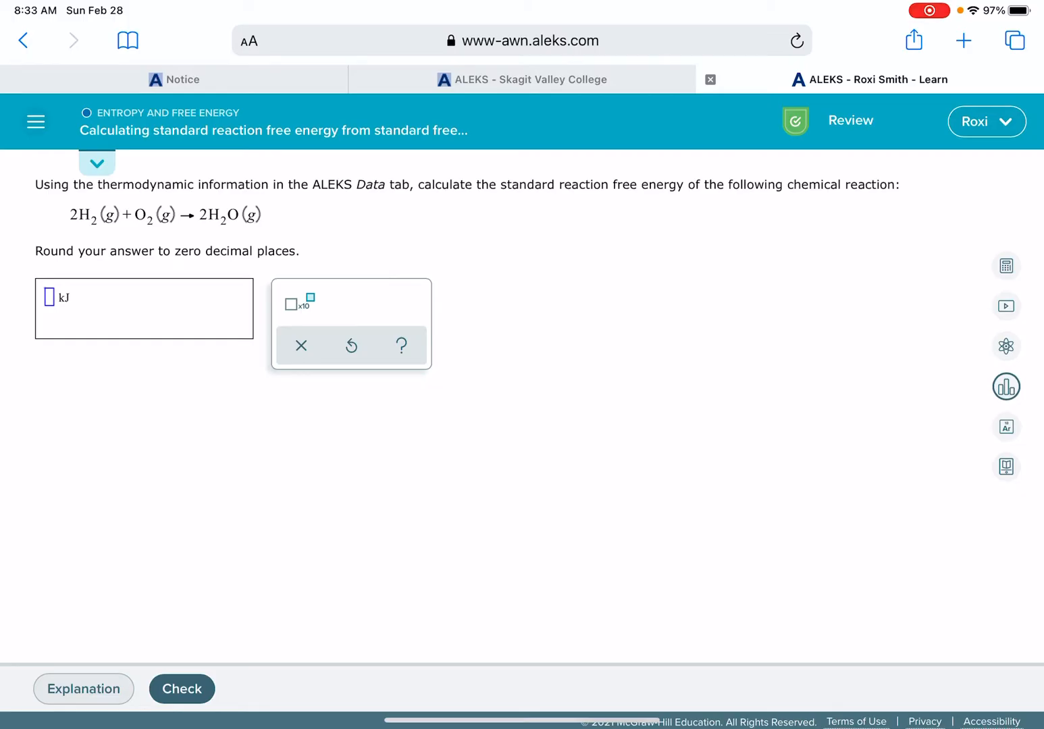
{"action": "left_click", "coordinate": [1007, 387]}
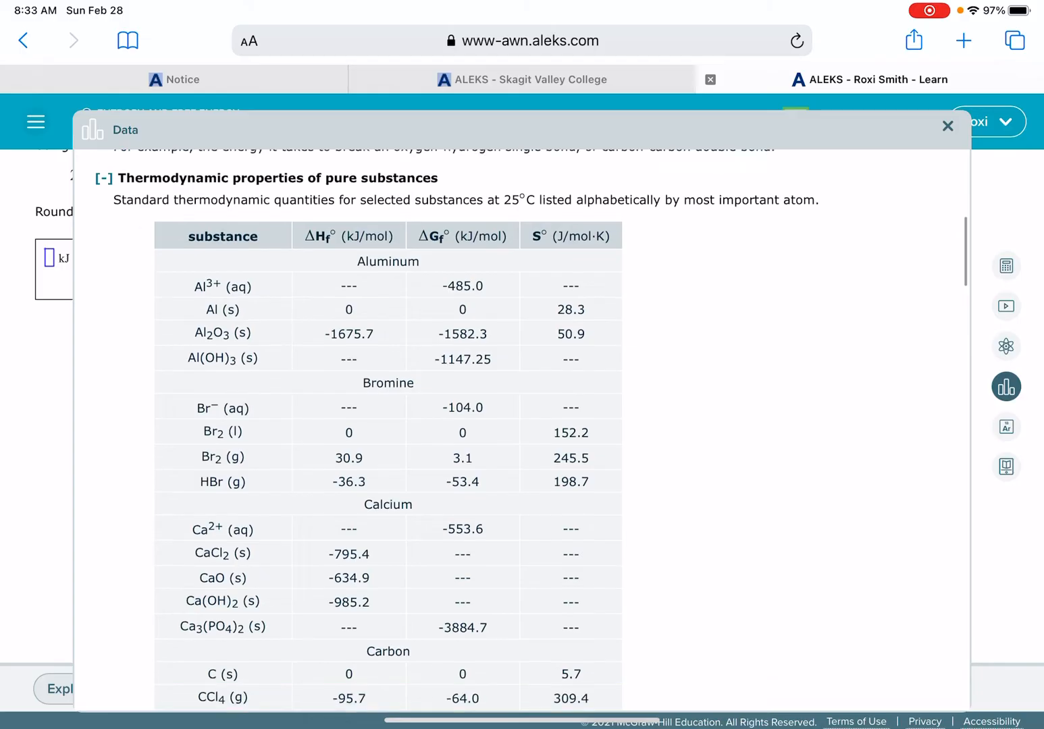
{"action": "scroll", "scroll_direction": "down", "scroll_amount": 3}
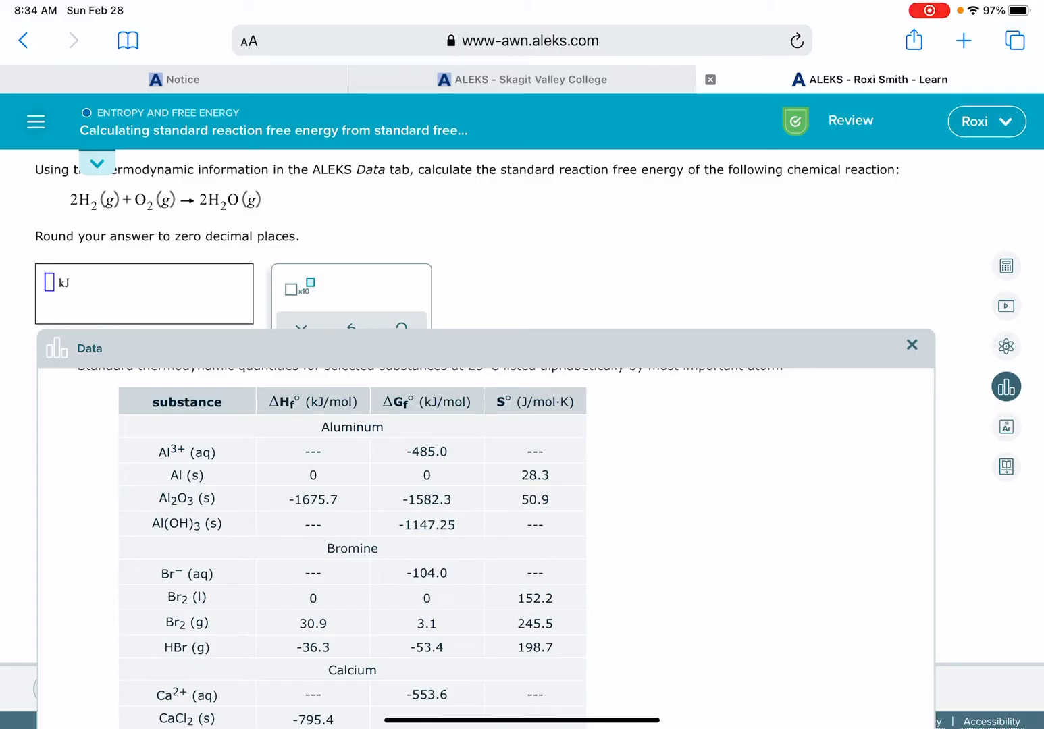
Step: Scroll to the Oxygen entries (H₂O(g) −228.6 kJ/mol) and open the calculator
{"action": "scroll", "scroll_direction": "down", "scroll_amount": 3}
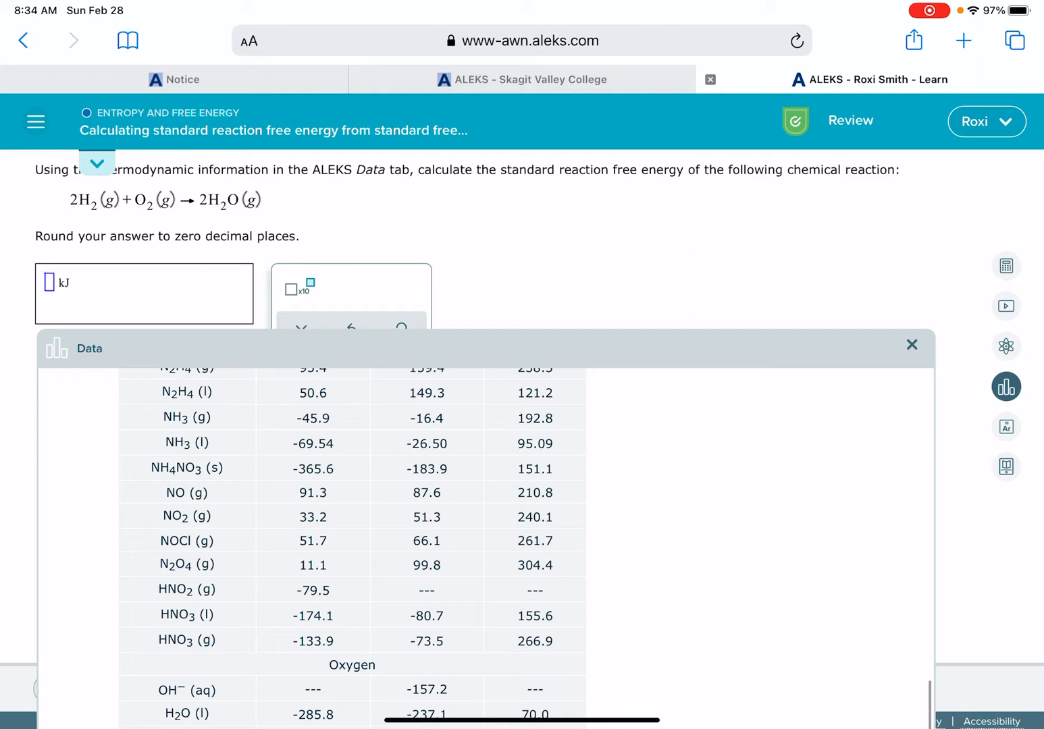
{"action": "scroll", "scroll_direction": "down", "scroll_amount": 3}
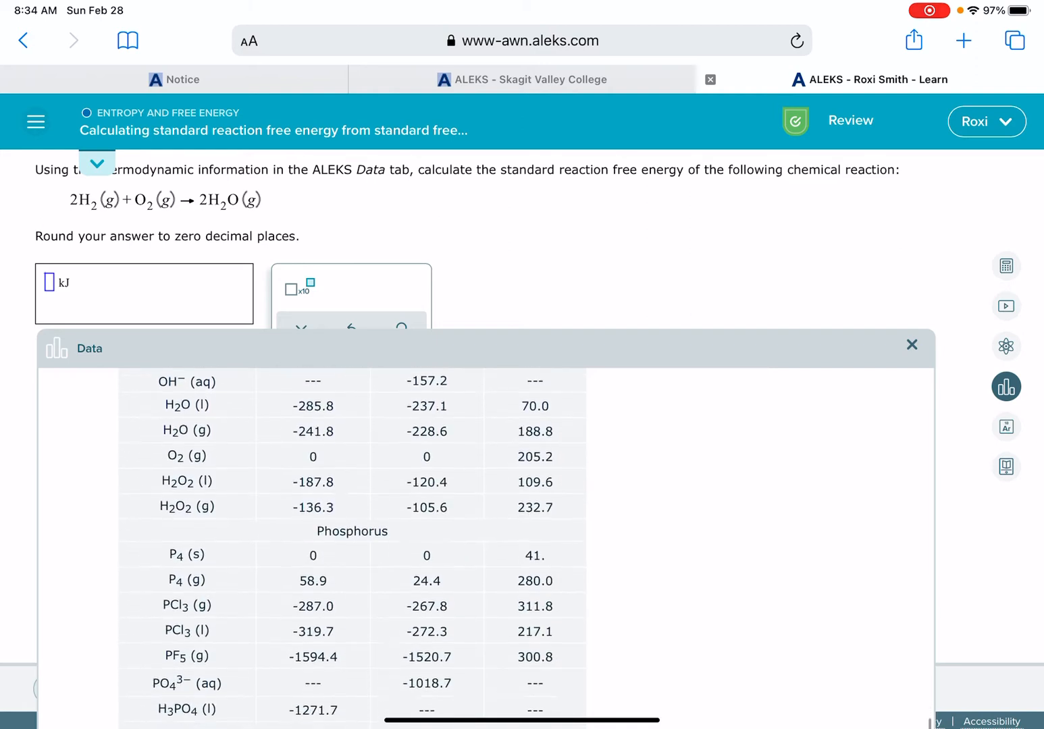
{"action": "scroll", "scroll_direction": "down", "scroll_amount": 3}
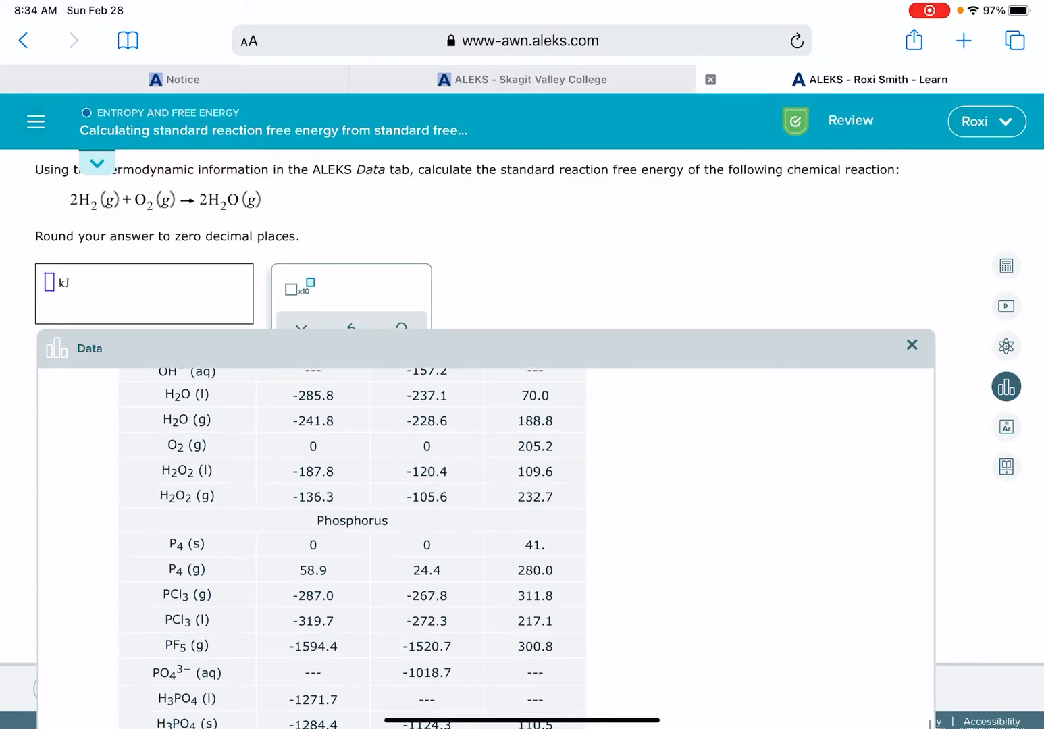
{"action": "scroll", "scroll_direction": "down", "scroll_amount": 3}
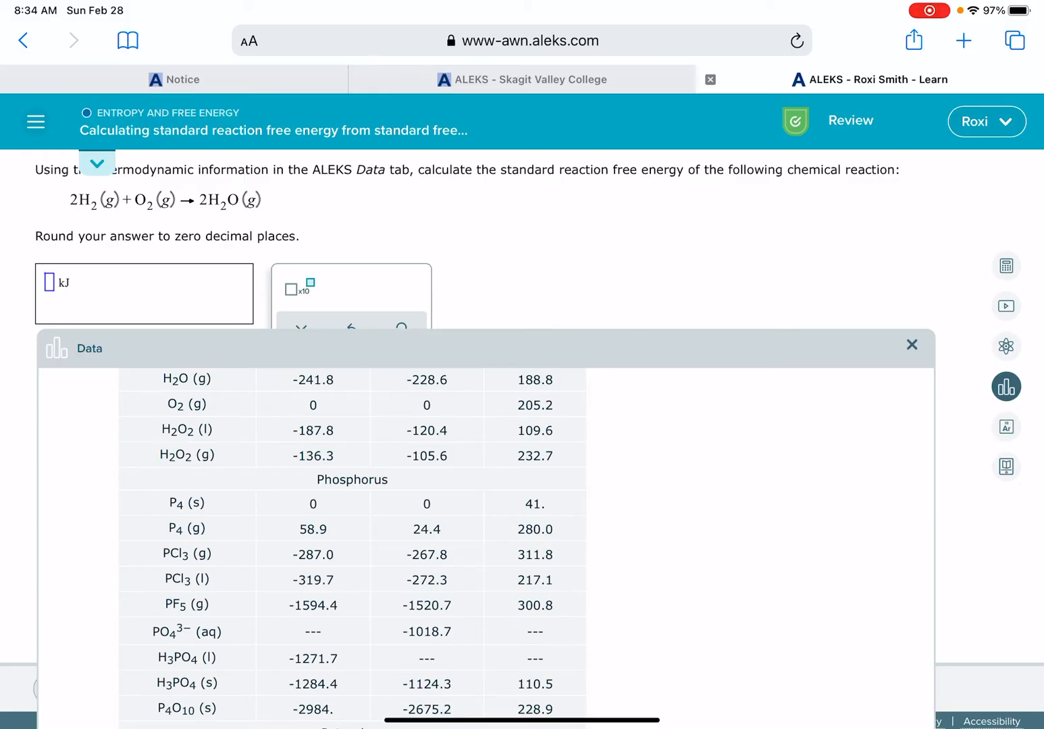
{"action": "left_click", "coordinate": [1005, 265]}
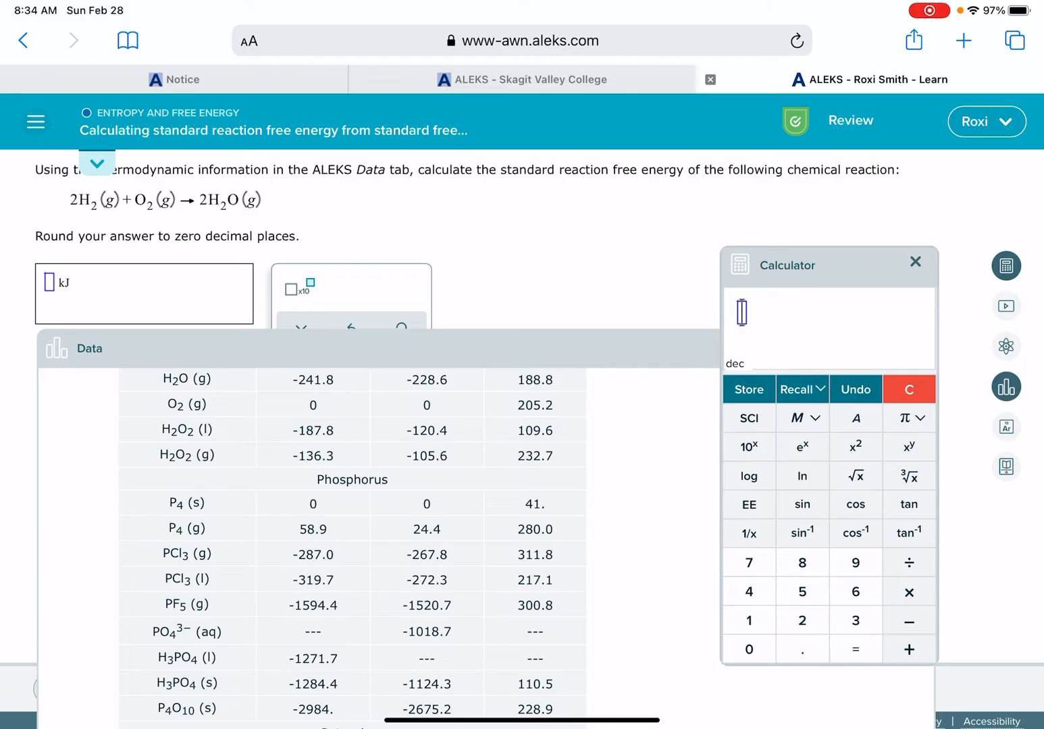
Step: Compute 2 × −228.6 in the calculator, giving −457.2
{"action": "left_click", "coordinate": [908, 593]}
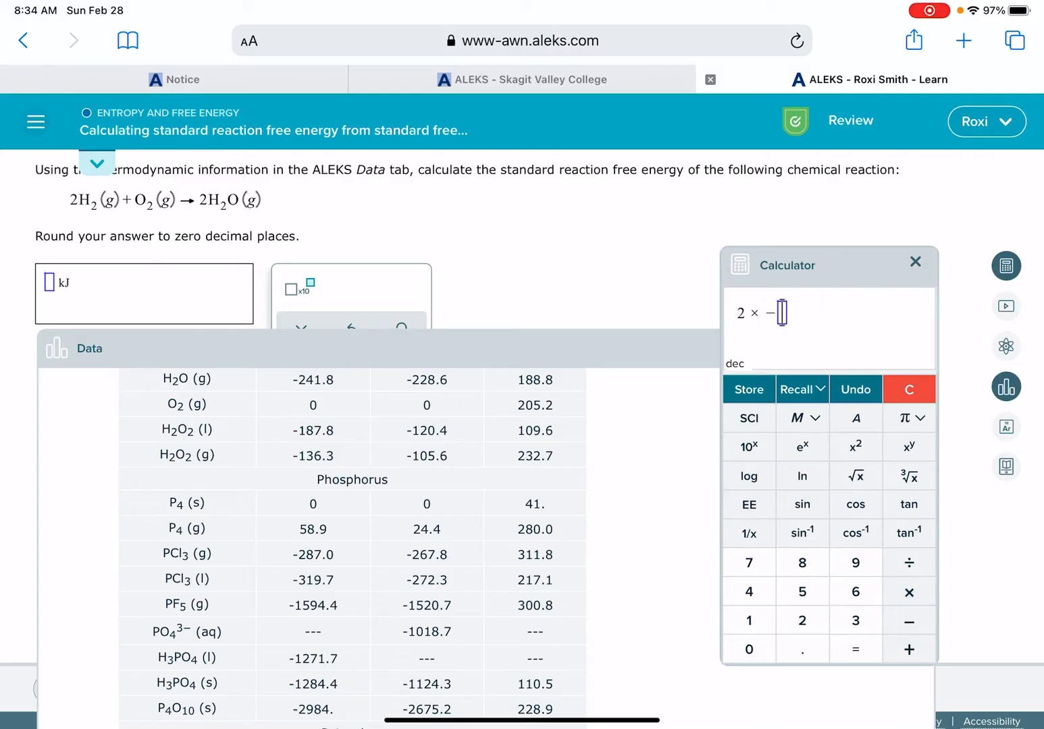
{"action": "type", "text": "228"}
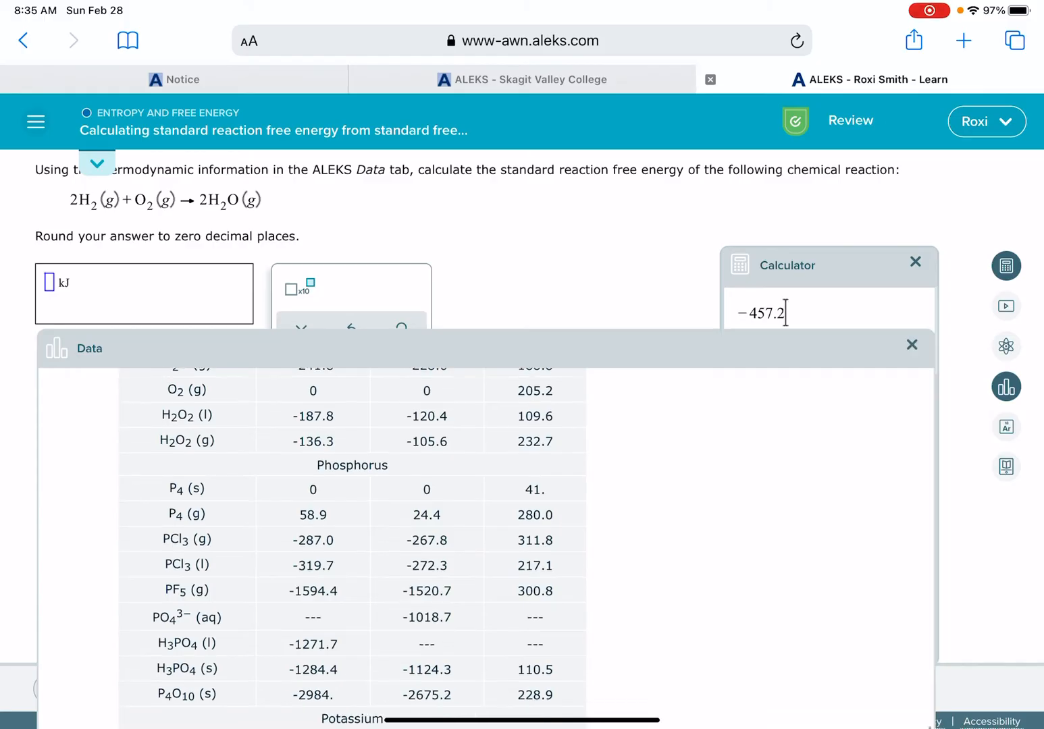
Step: Check Hydrogen's zero free energy and subtract 0 from −457.2, closing the table
{"action": "scroll", "scroll_direction": "down", "scroll_amount": 3}
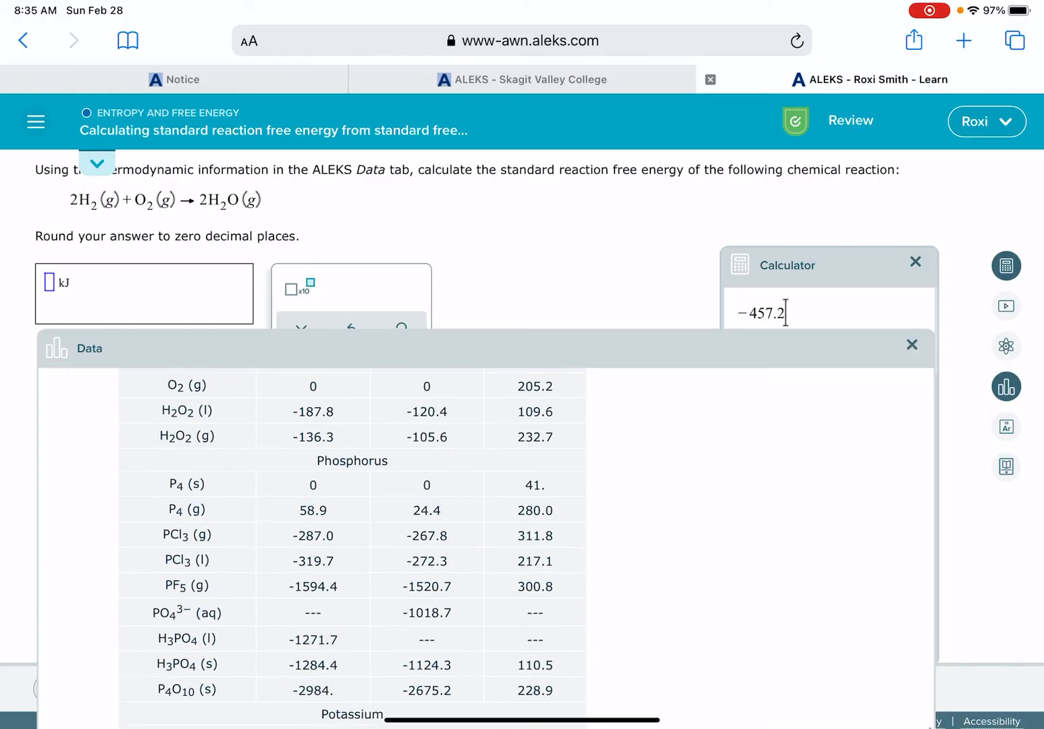
{"action": "left_click", "coordinate": [909, 621]}
{"action": "type", "text": " − 0"}
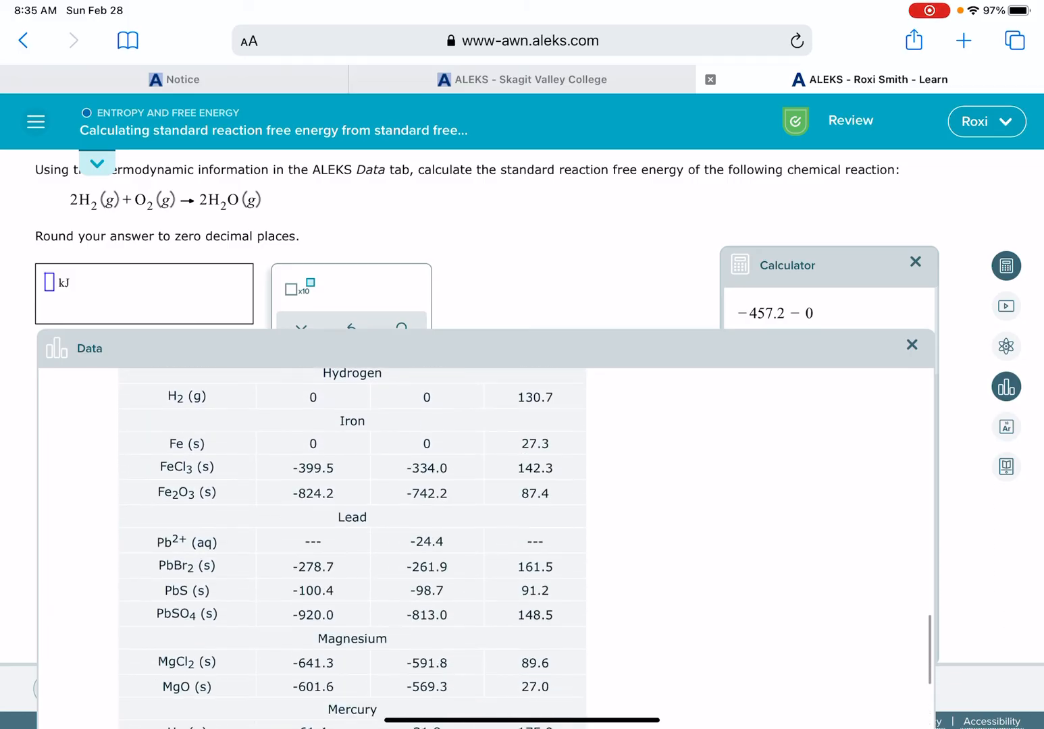
{"action": "scroll", "scroll_direction": "down", "scroll_amount": 3}
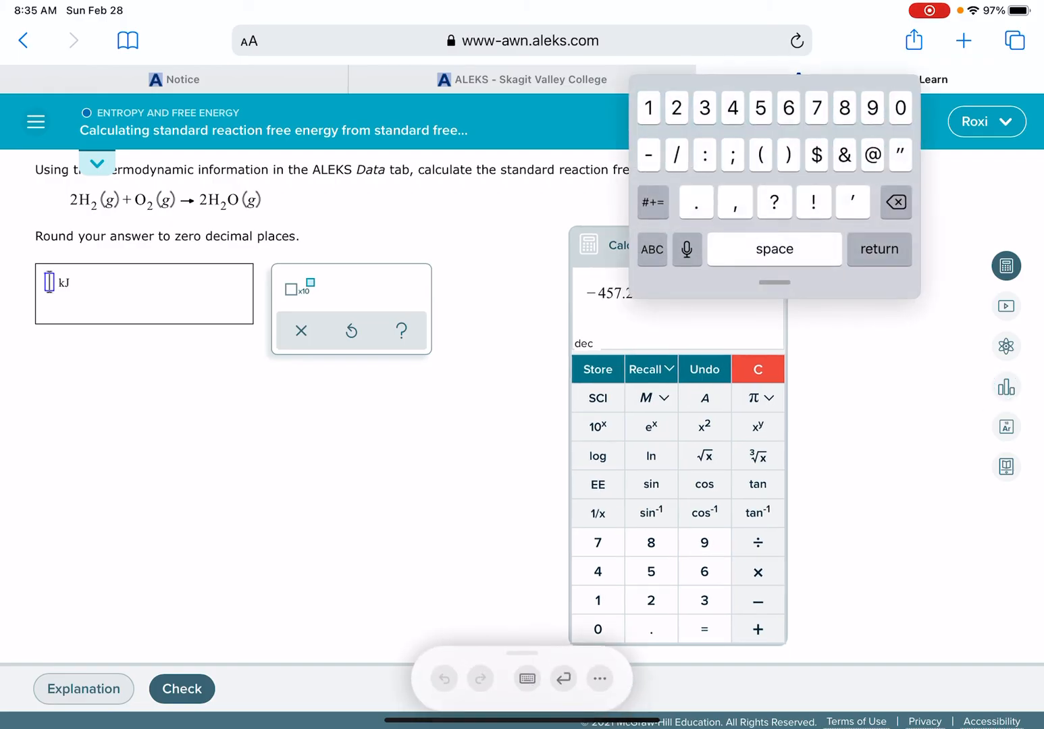
Step: Type '-4' into the kJ answer box
{"action": "type", "text": "-"}
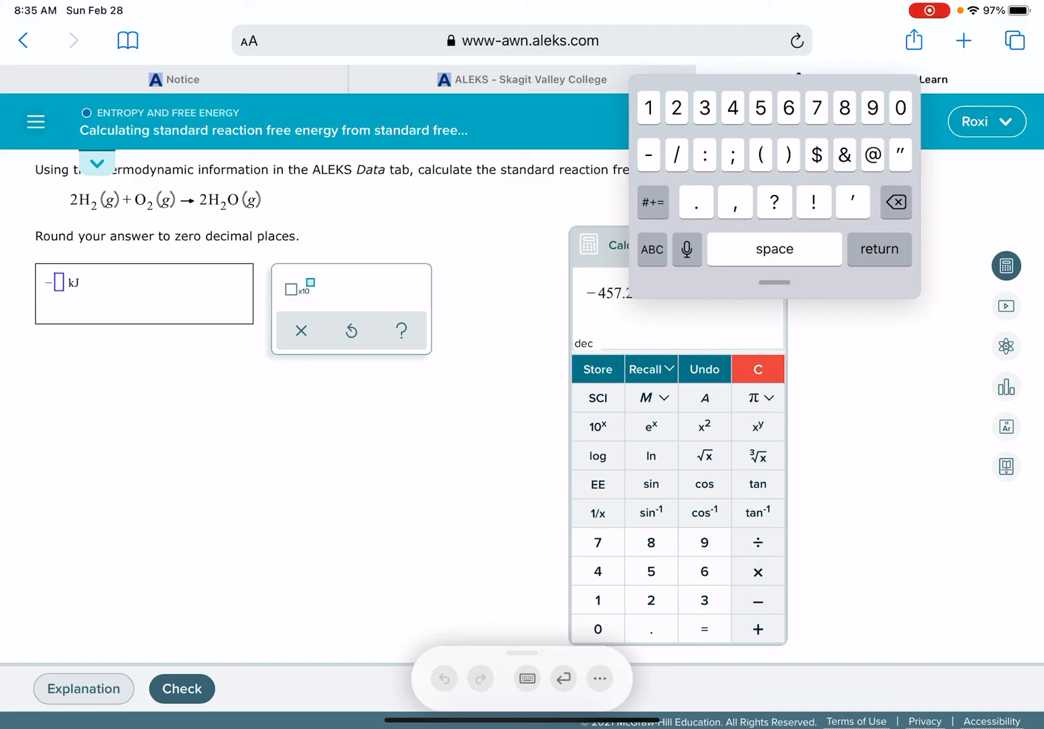
{"action": "type", "text": "4"}
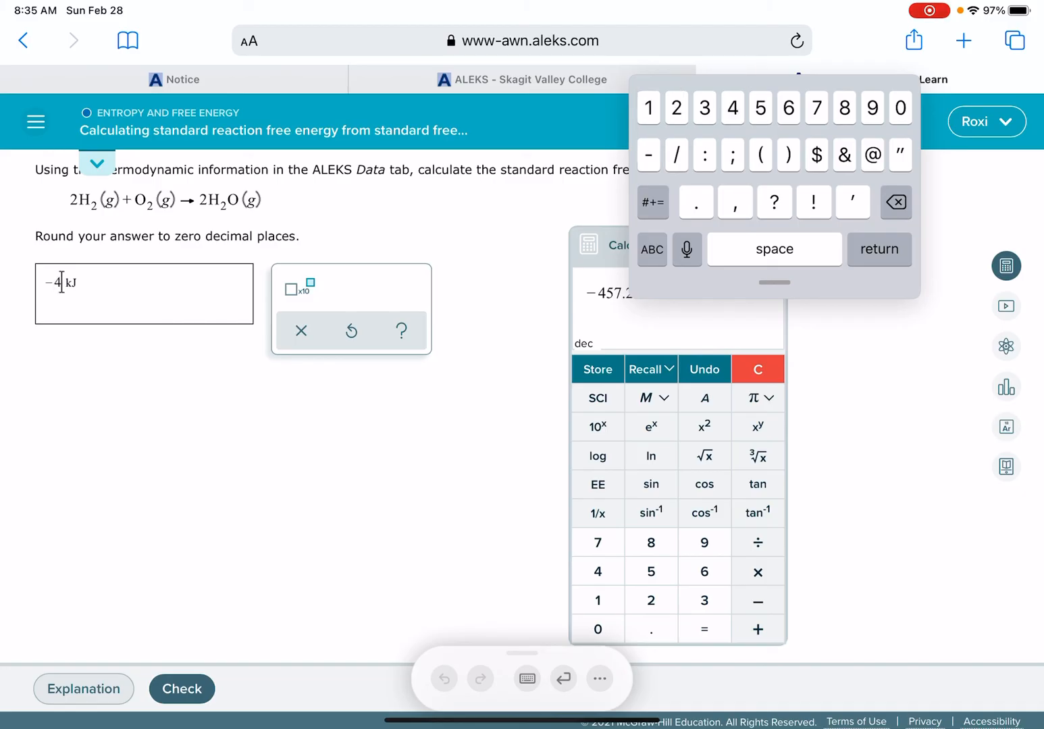